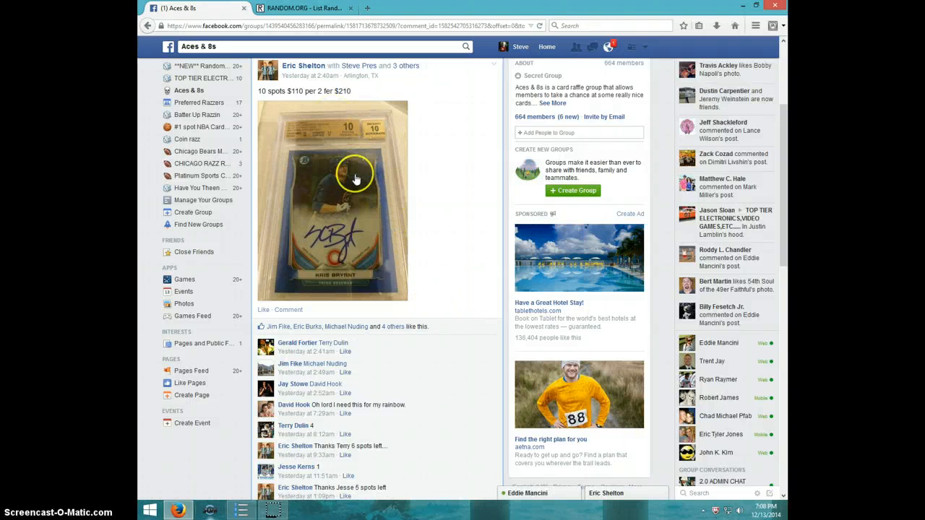
{"action": "mouse_move", "coordinate": [383, 220]}
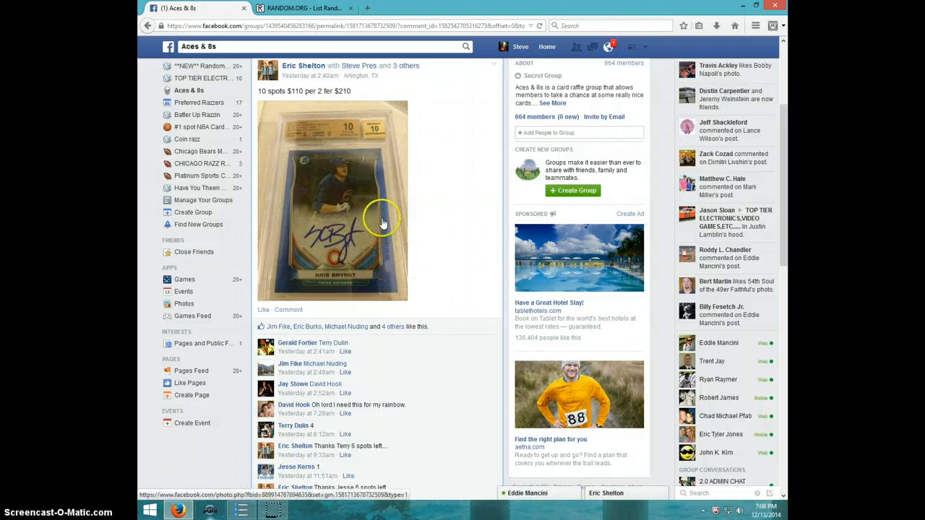
{"action": "mouse_move", "coordinate": [382, 227]}
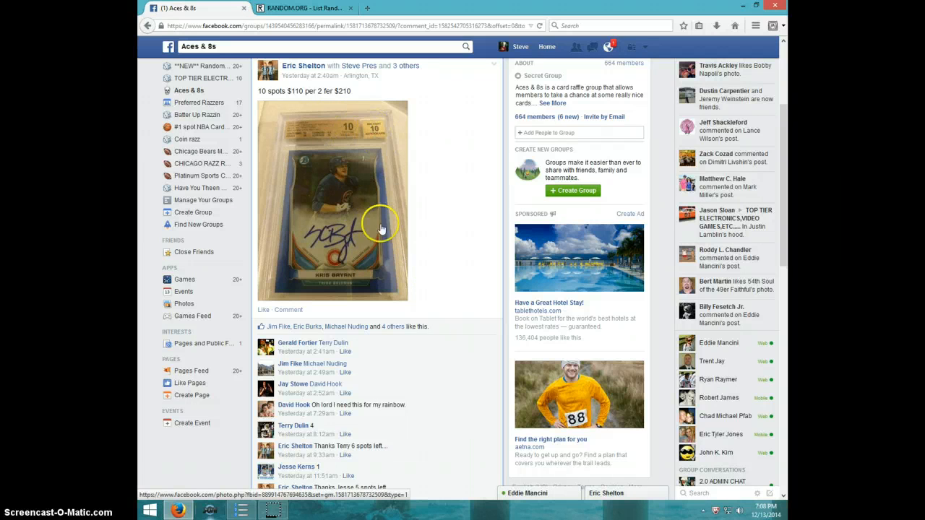
Step: Scroll the group post down to the comments showing the numbered spot list
{"action": "scroll", "scroll_direction": "down", "scroll_amount": 3}
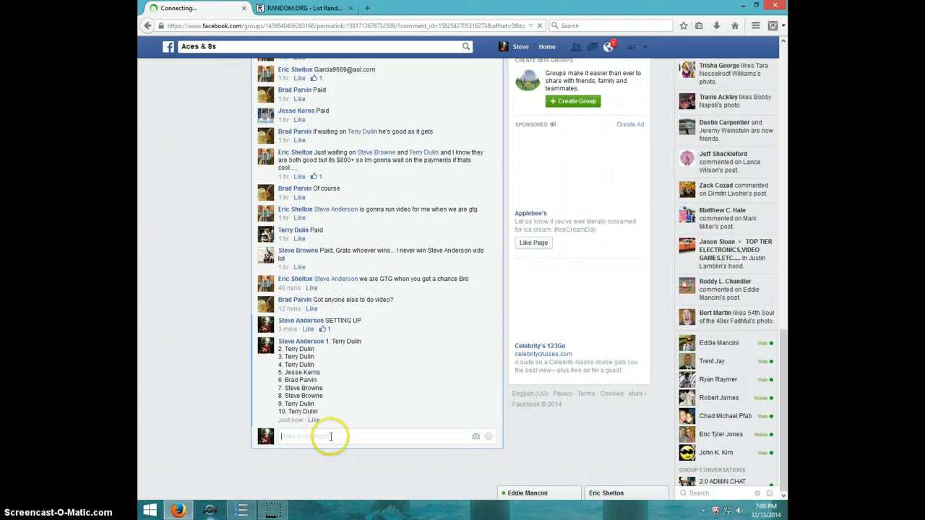
Step: Comment LIVE below the numbered name list, then dismiss the date and time display
{"action": "type", "text": "Li"}
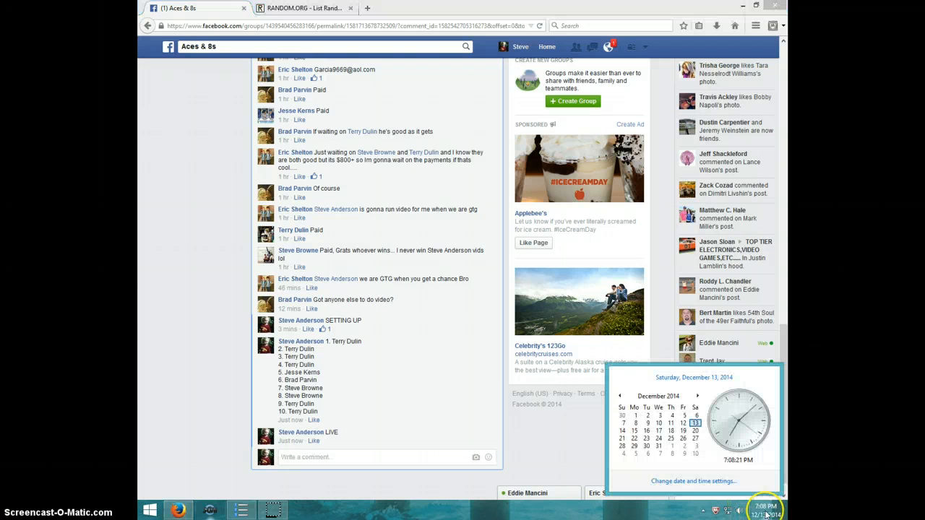
{"action": "left_click", "coordinate": [296, 8]}
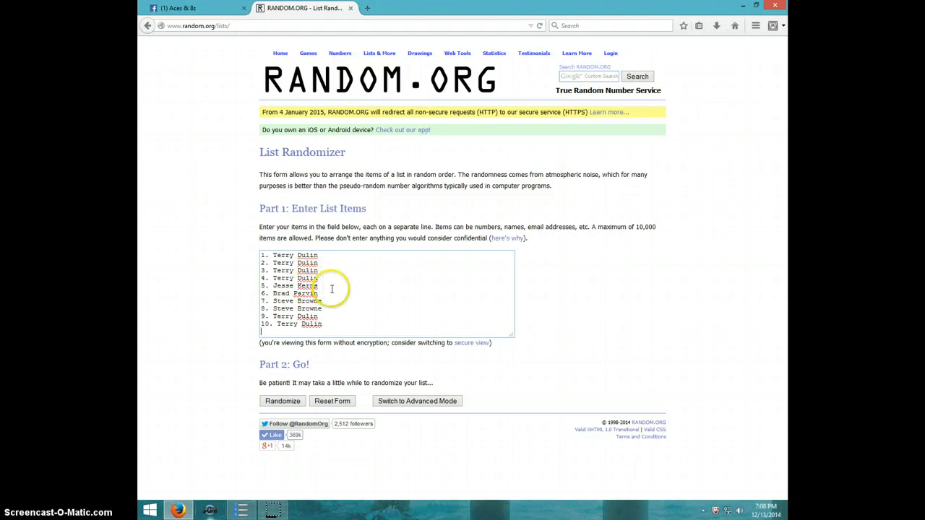
{"action": "mouse_move", "coordinate": [328, 307]}
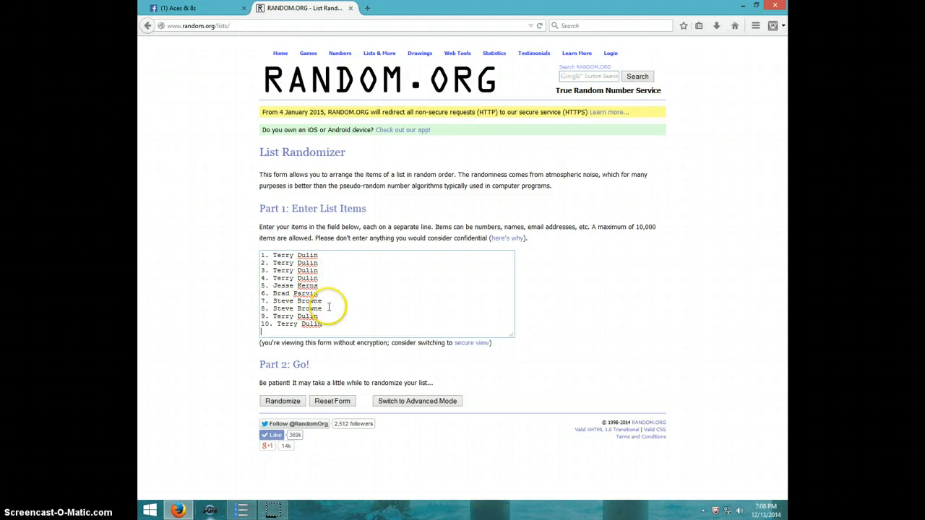
{"action": "mouse_move", "coordinate": [359, 307]}
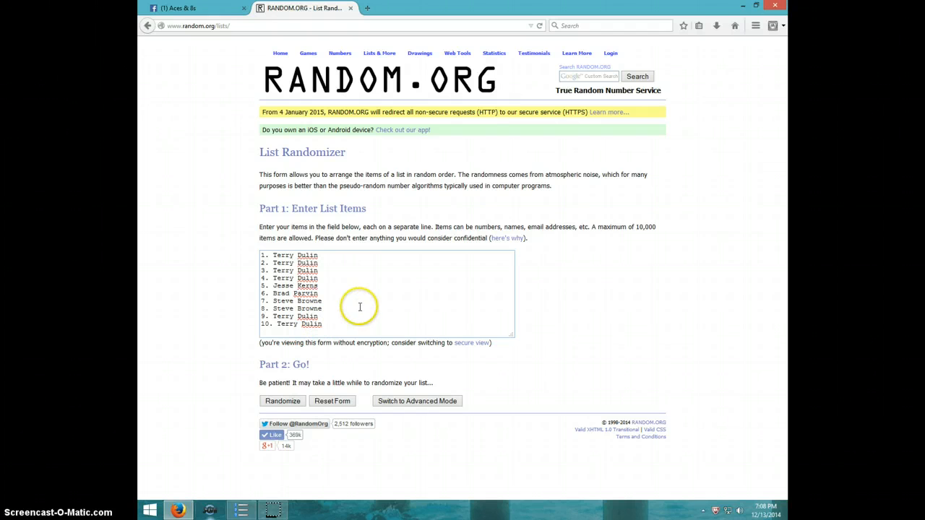
{"action": "mouse_move", "coordinate": [753, 499]}
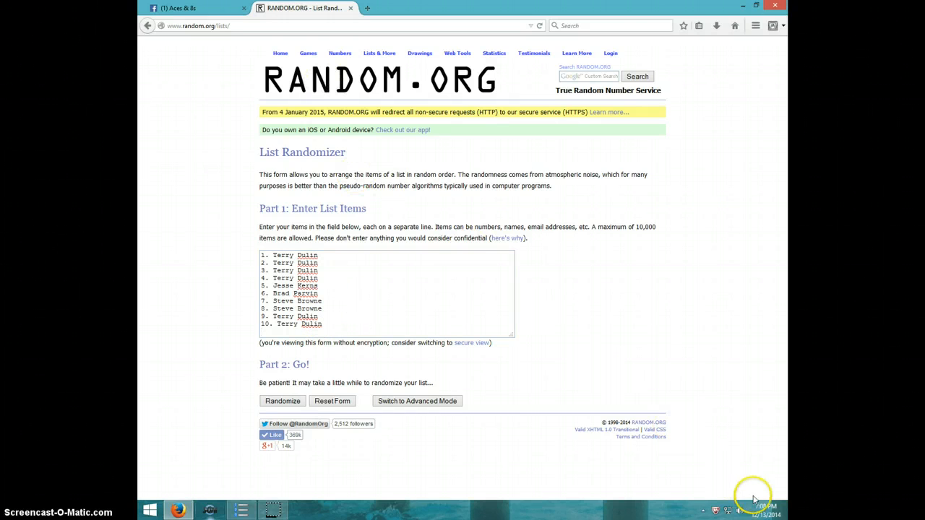
Step: Check the current time, then randomize the ten-name list
{"action": "left_click", "coordinate": [767, 510]}
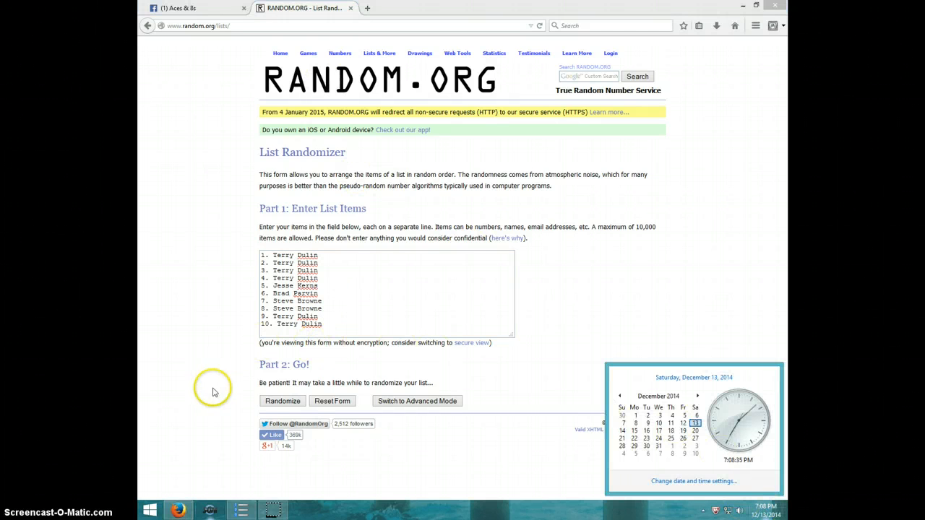
{"action": "left_click", "coordinate": [282, 401]}
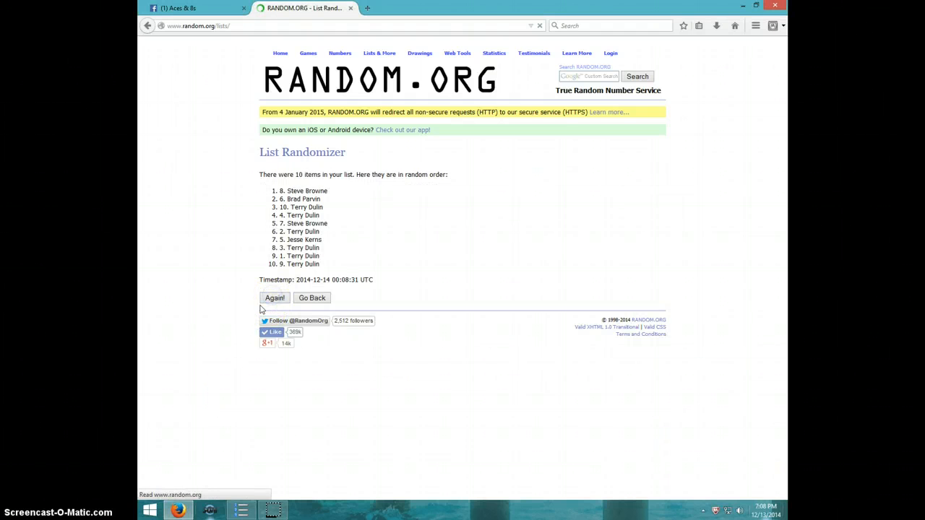
Step: Reshuffle the list until it shows seven randomizations, then check the current time
{"action": "left_click", "coordinate": [275, 298]}
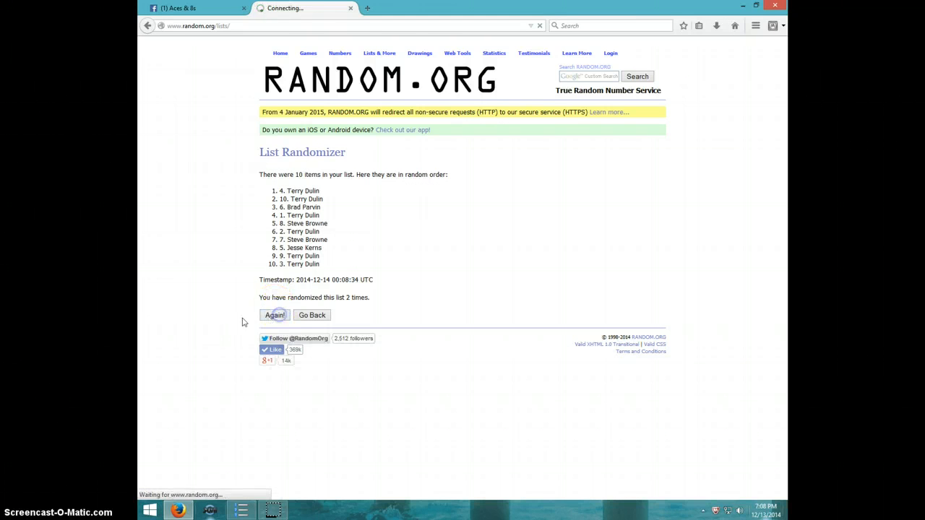
{"action": "left_click", "coordinate": [274, 315]}
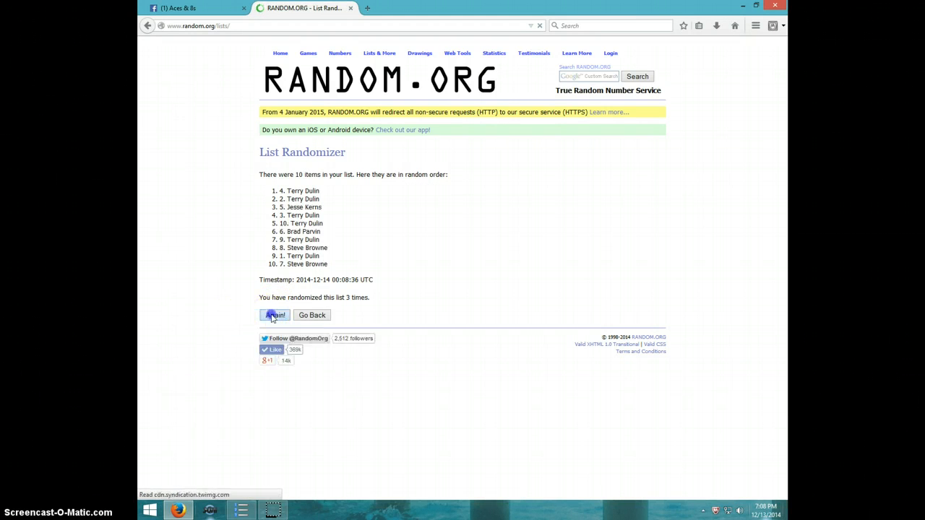
{"action": "left_click", "coordinate": [274, 315]}
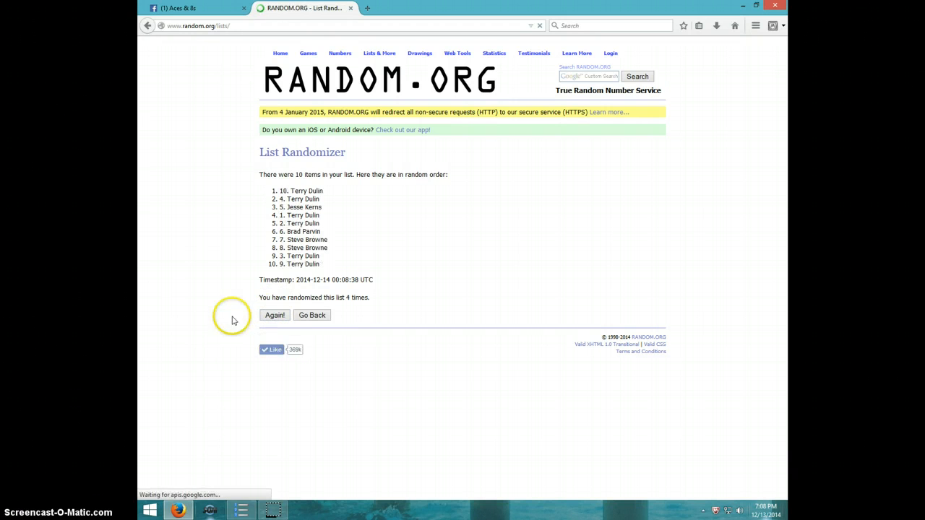
{"action": "left_click", "coordinate": [274, 315]}
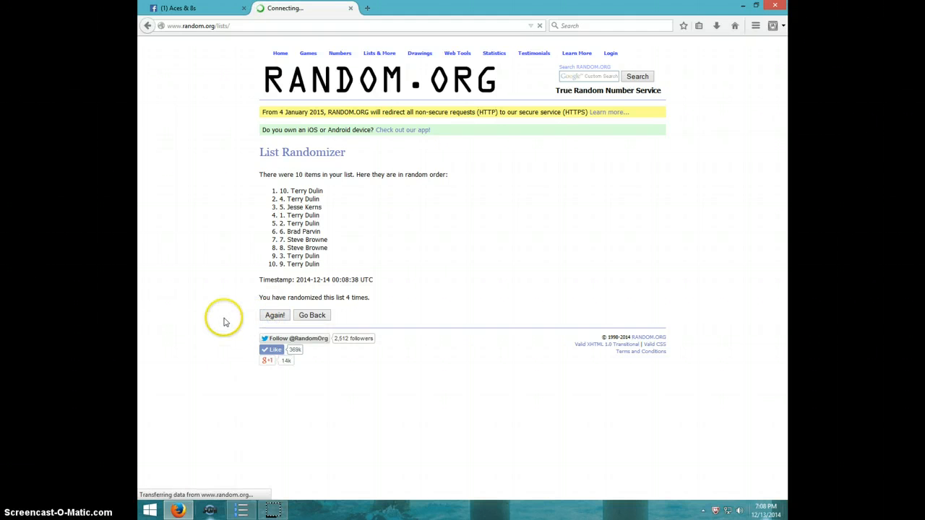
{"action": "left_click", "coordinate": [274, 315]}
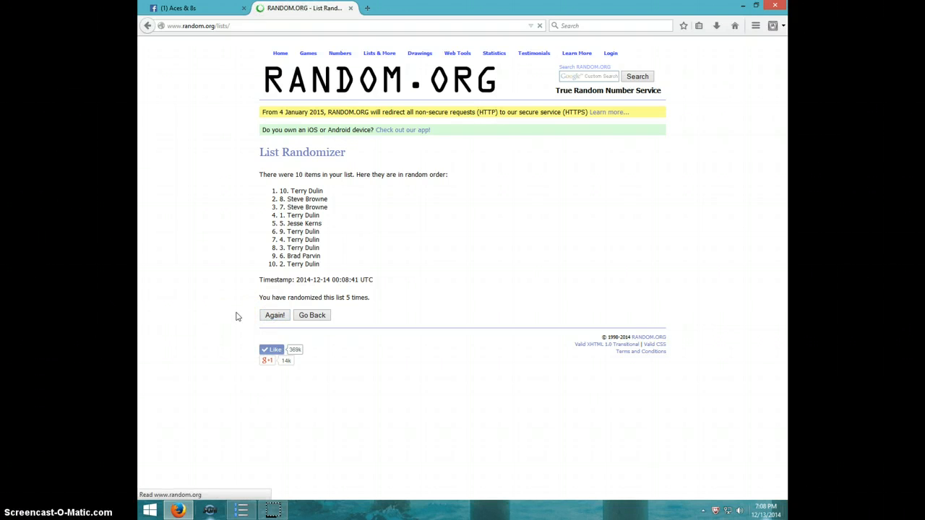
{"action": "left_click", "coordinate": [274, 315]}
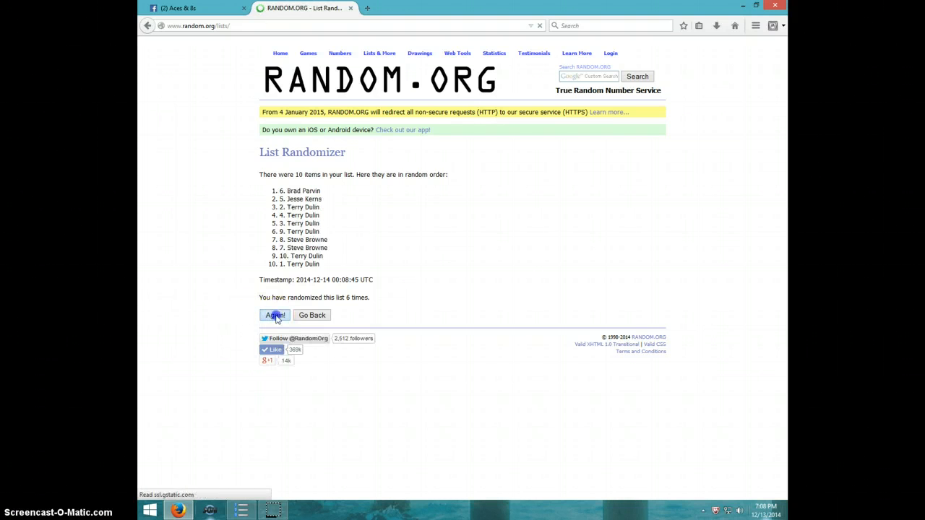
{"action": "left_click", "coordinate": [274, 315]}
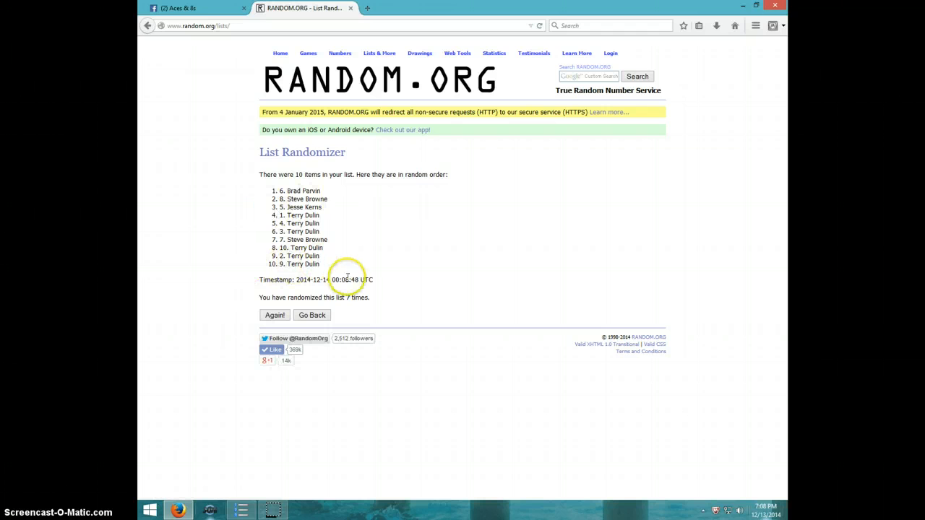
{"action": "mouse_move", "coordinate": [707, 466]}
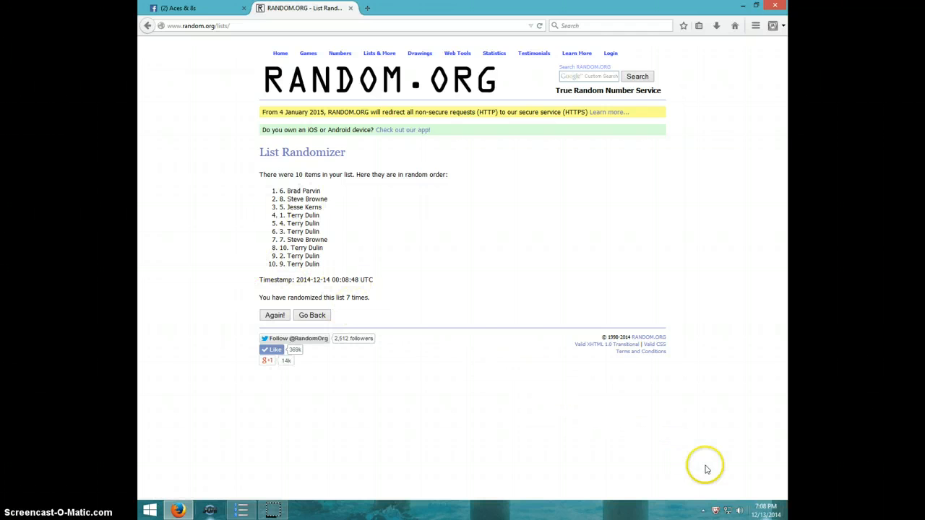
{"action": "left_click", "coordinate": [757, 511]}
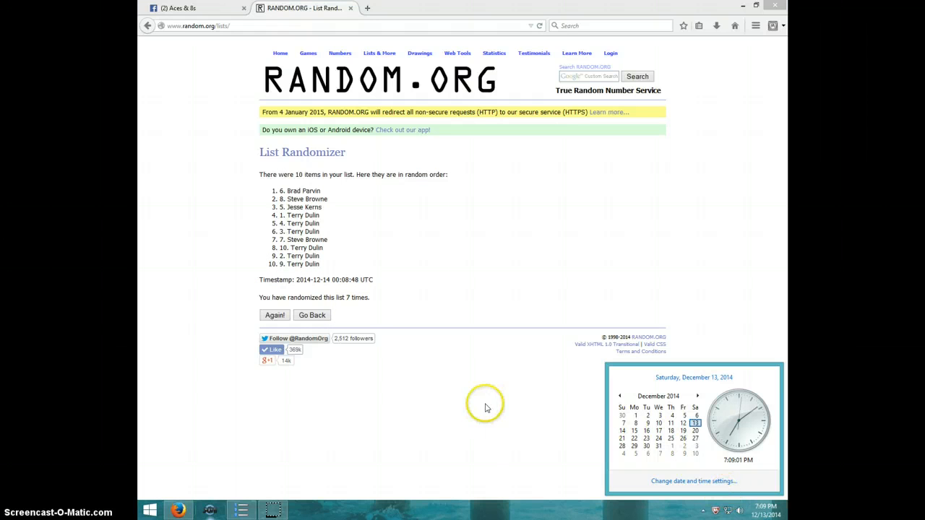
{"action": "mouse_move", "coordinate": [244, 374]}
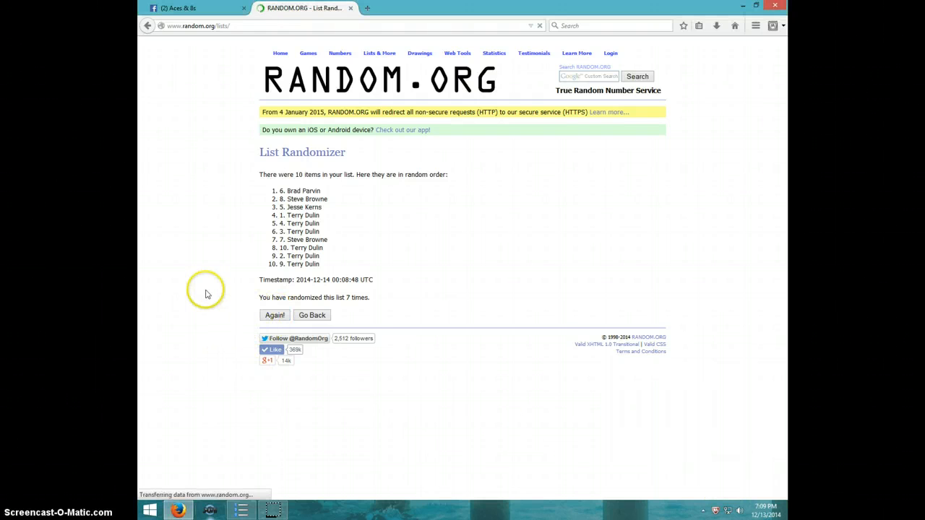
{"action": "left_click", "coordinate": [274, 315]}
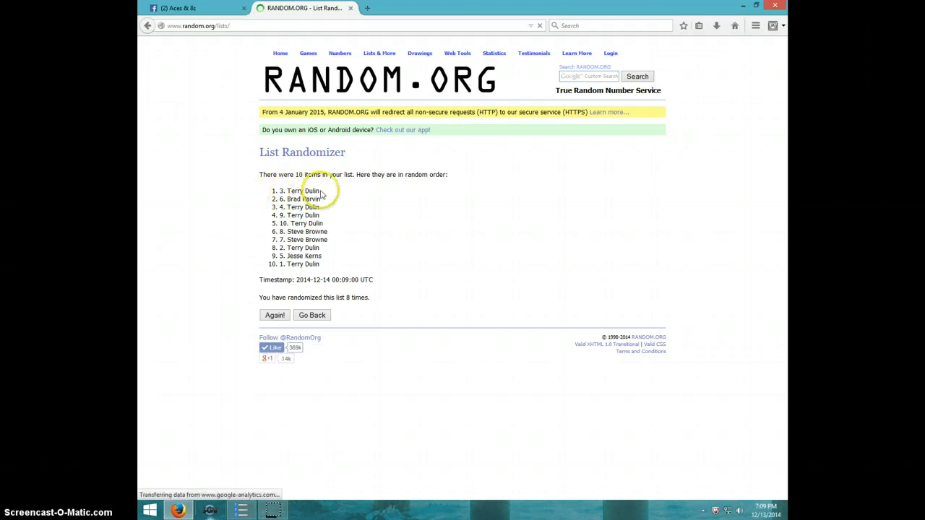
{"action": "double_click", "coordinate": [299, 191]}
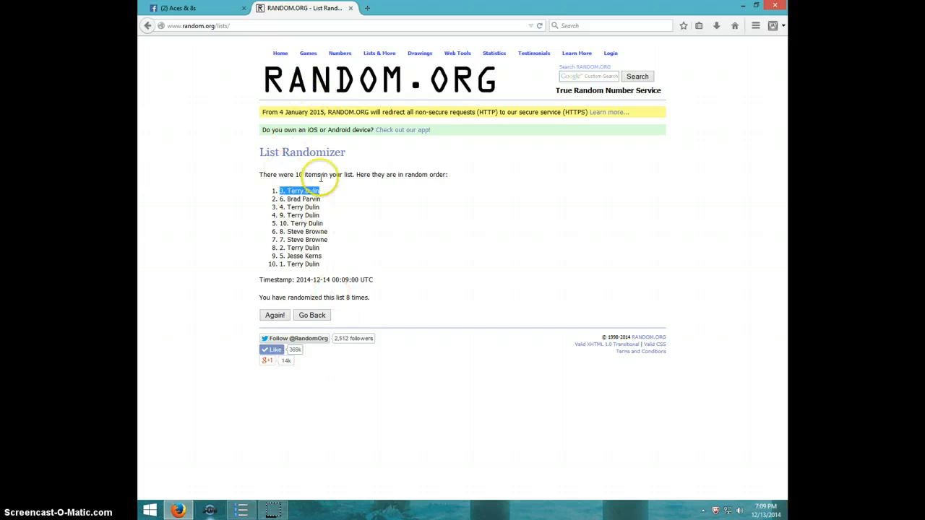
{"action": "mouse_move", "coordinate": [762, 510]}
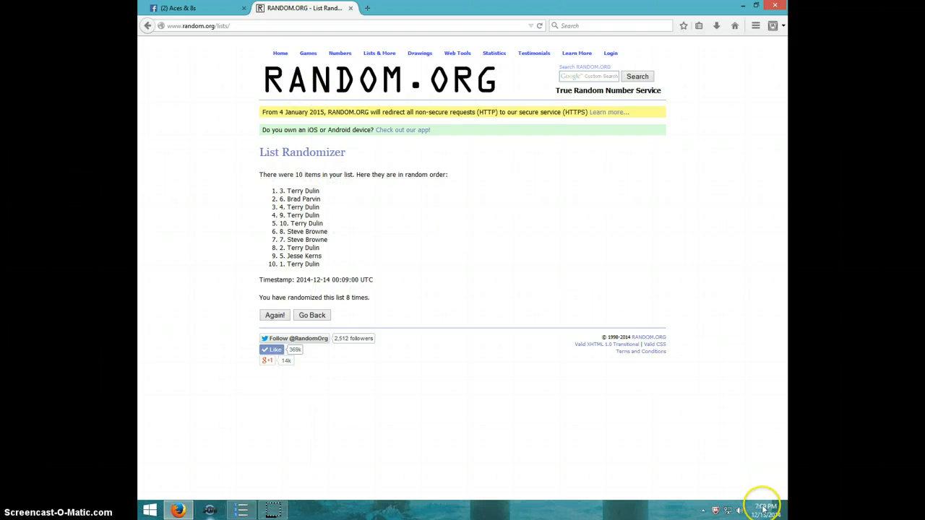
{"action": "left_click", "coordinate": [763, 510]}
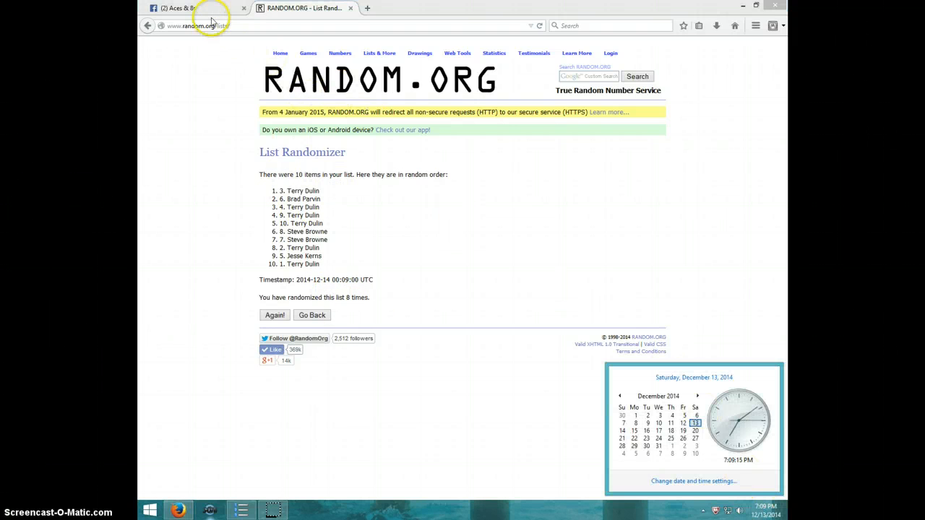
{"action": "left_click", "coordinate": [191, 8]}
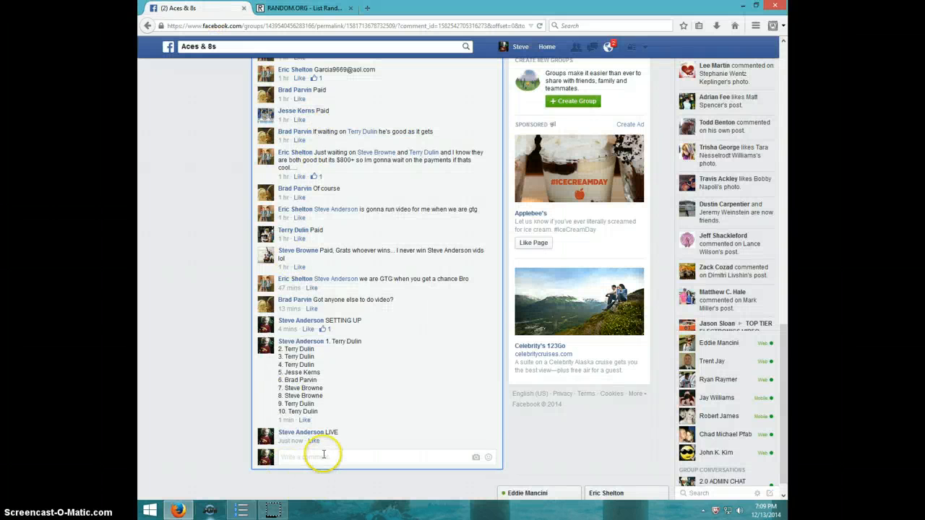
{"action": "type", "text": "DONE"}
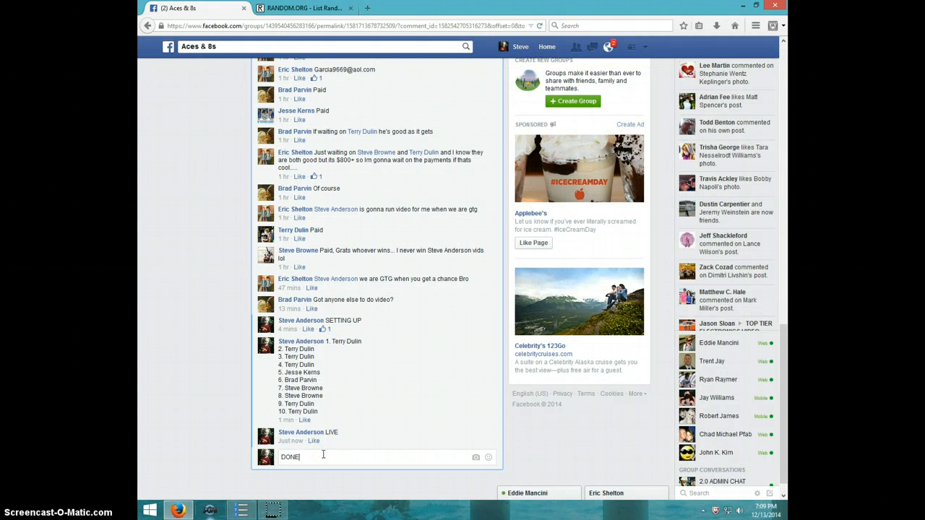
{"action": "mouse_move", "coordinate": [294, 452]}
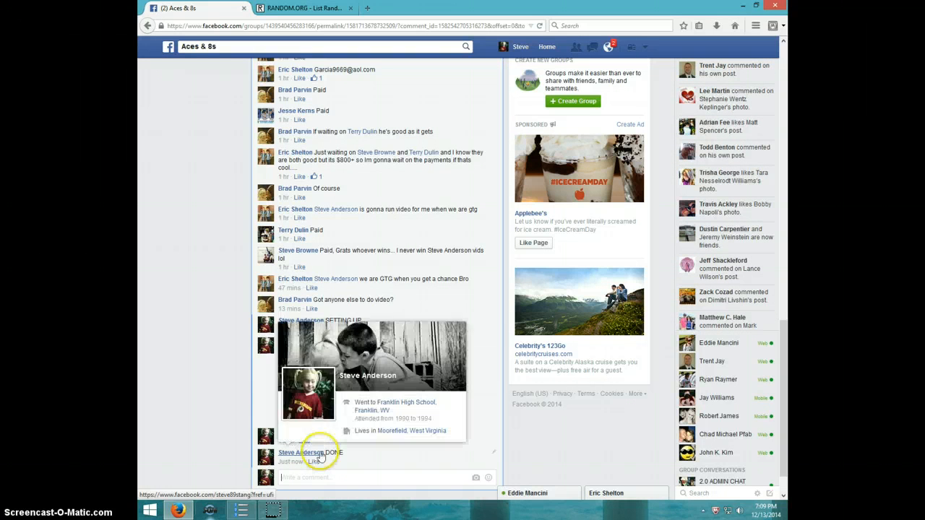